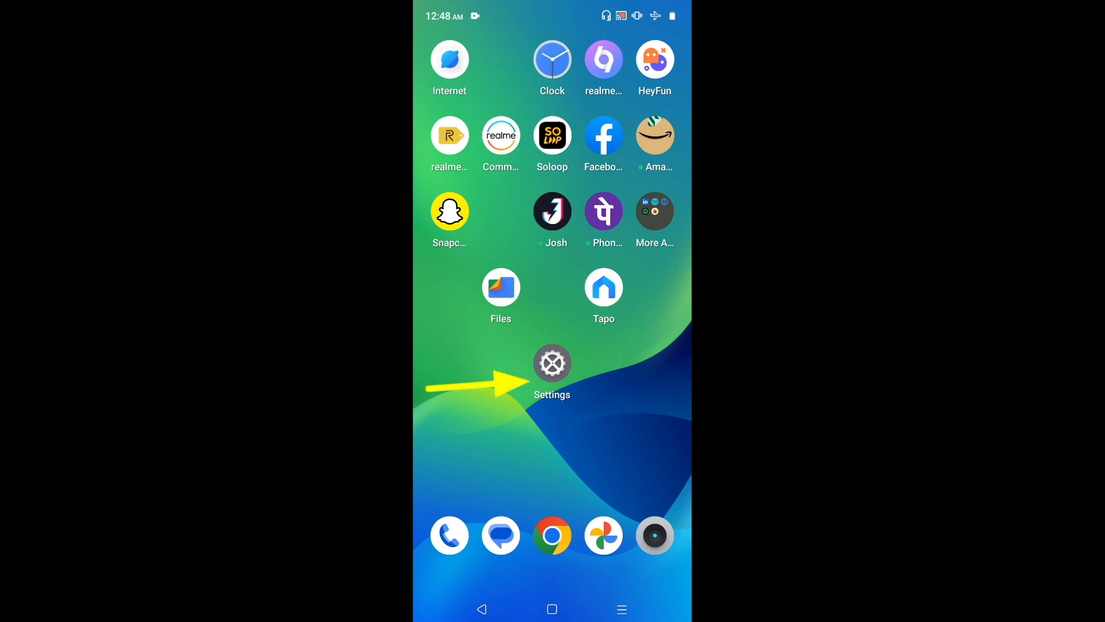
- Launch Settings from the home screen and scroll to the System and About phone entries
left_click(551, 363)
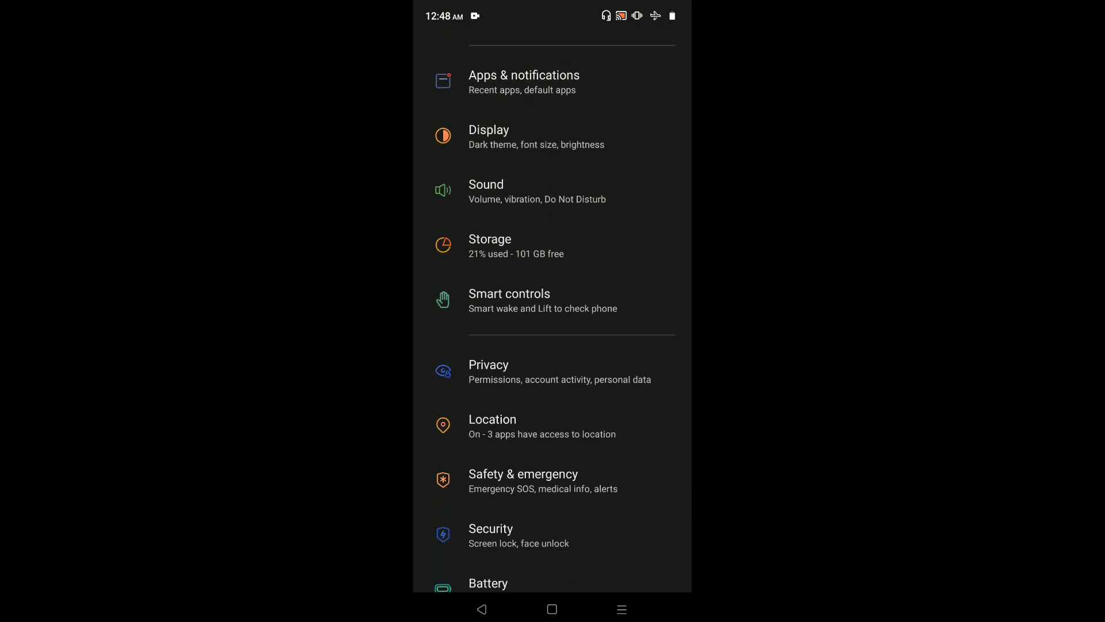
scroll("down", 3)
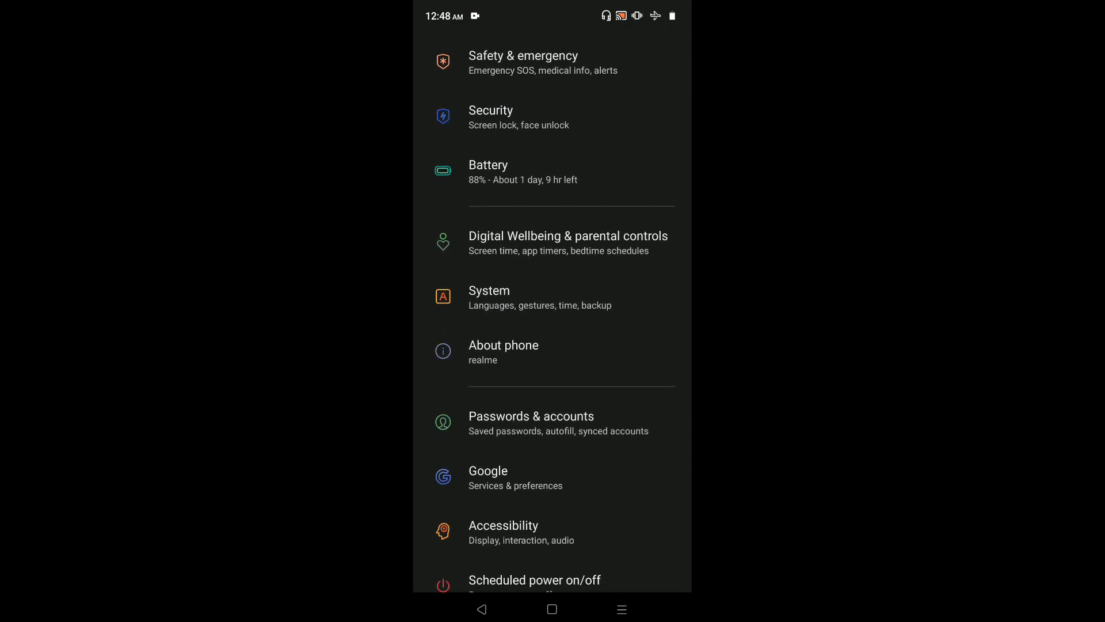
left_click(550, 296)
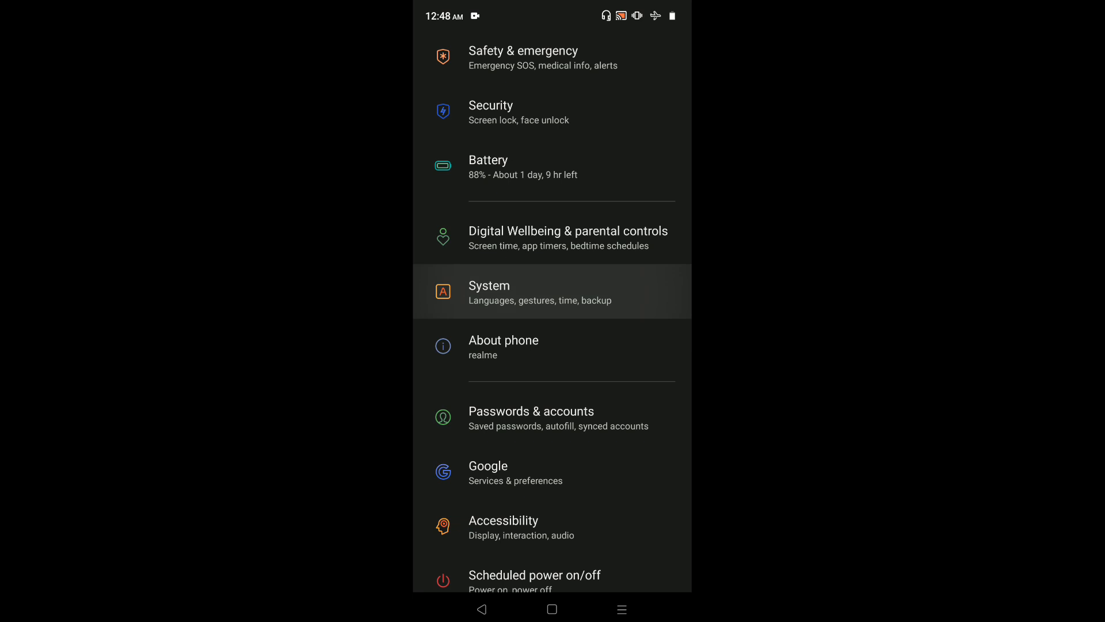
- Go into System and reach the Developer options page showing the toggle enabled
left_click(552, 291)
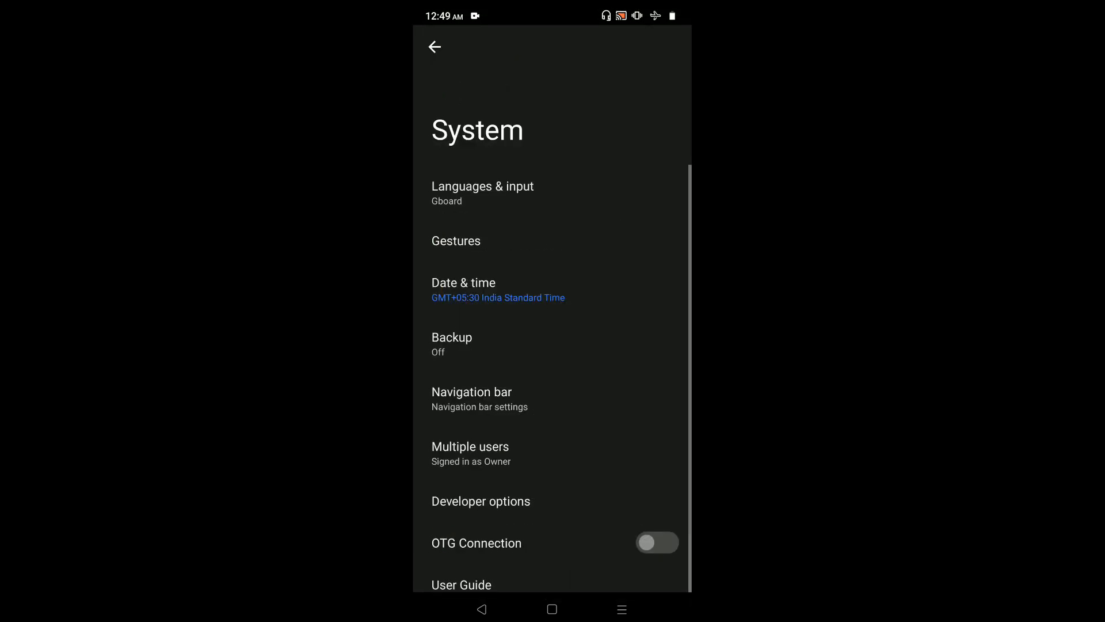
scroll("up", 3)
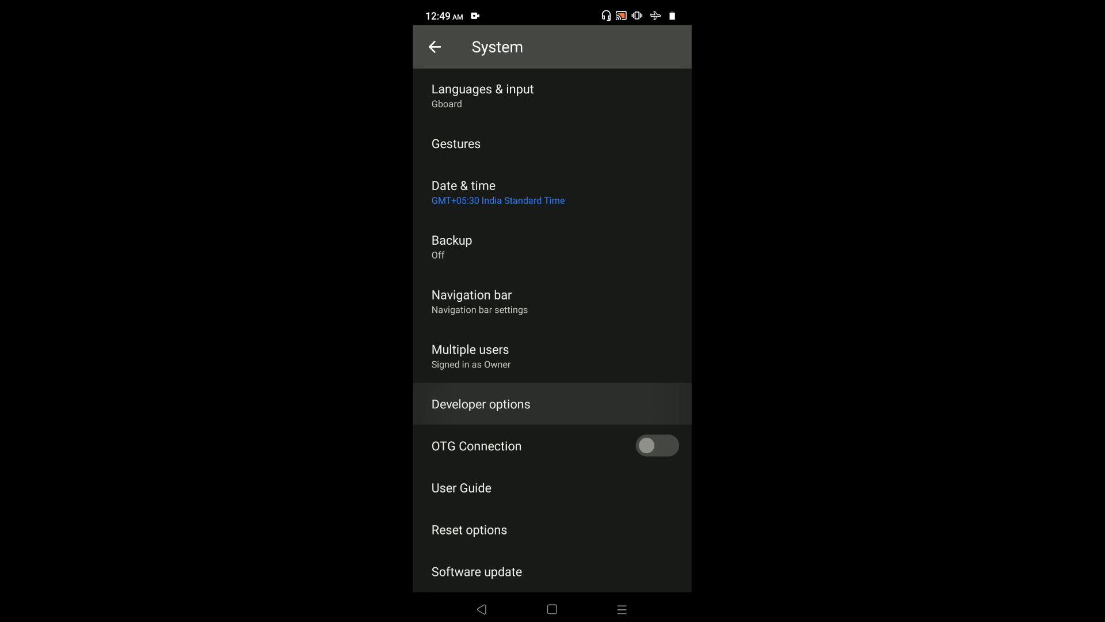
left_click(481, 404)
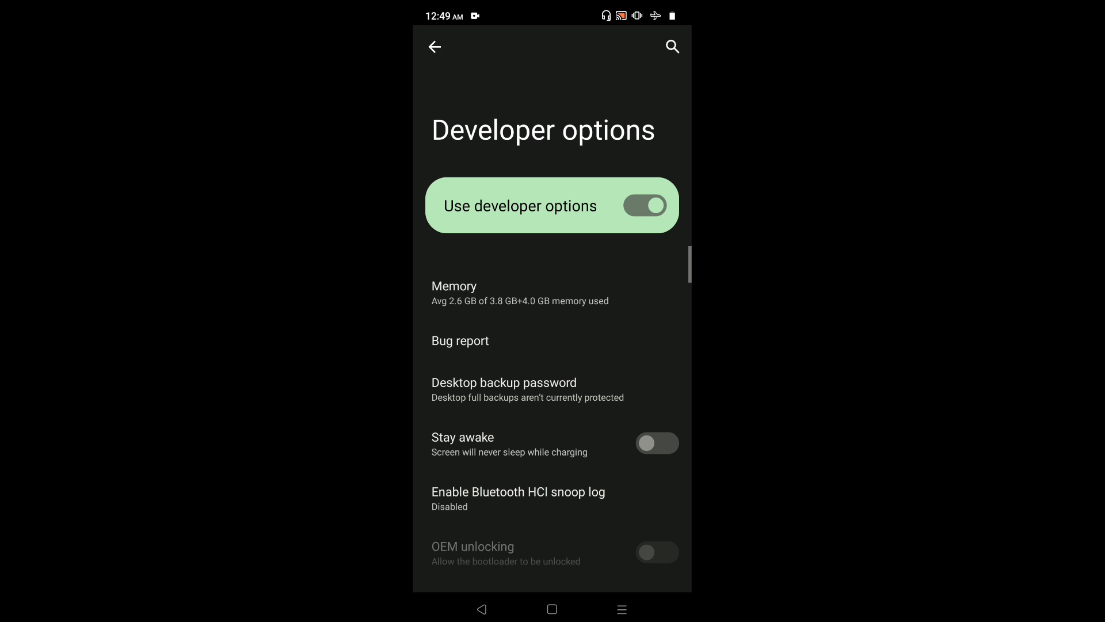
scroll("down", 3)
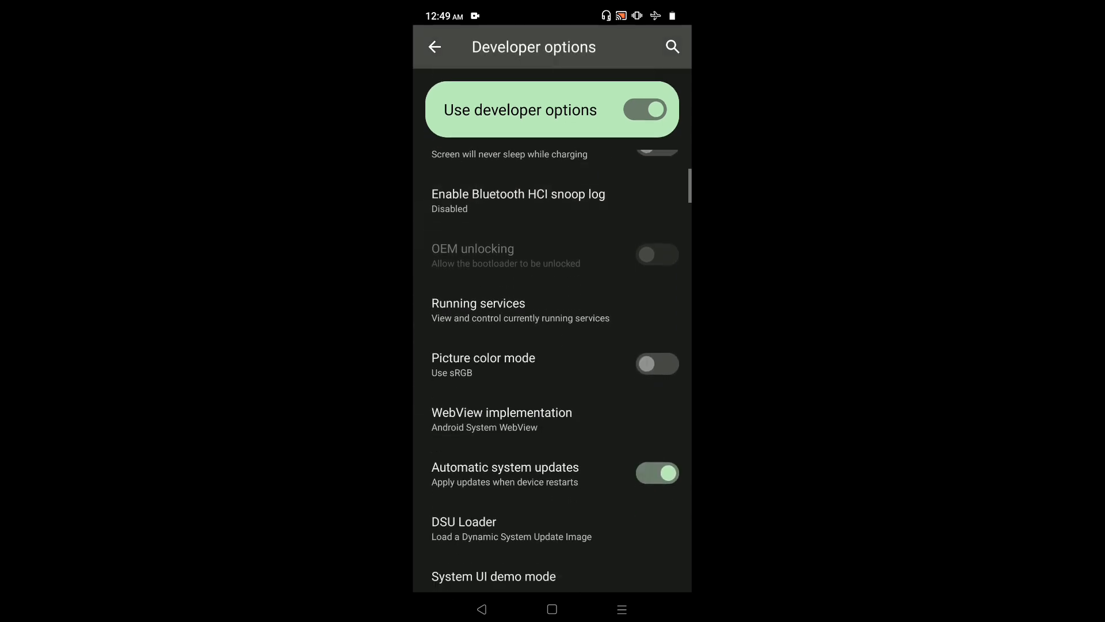
scroll("up", 3)
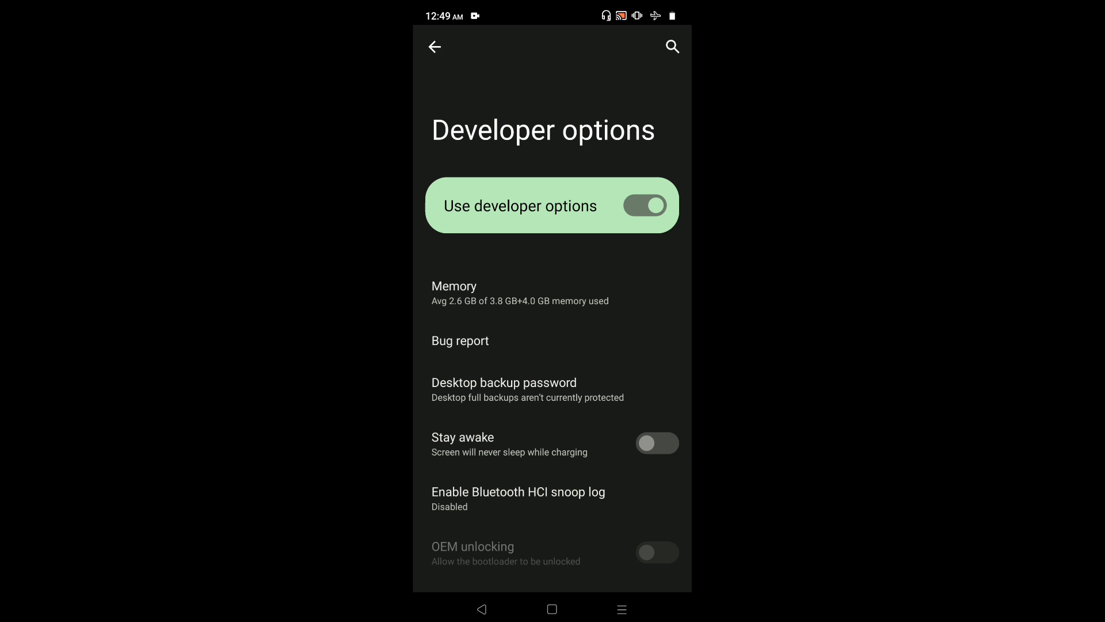
- Switch off 'Use developer options' so the Restart Device? prompt appears
left_click(643, 205)
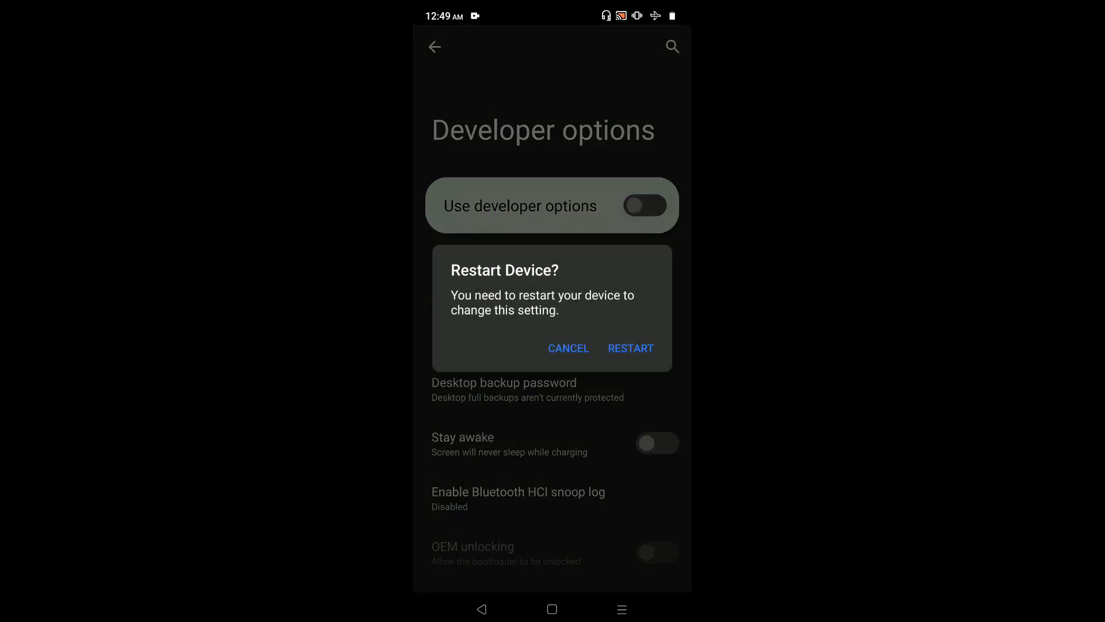